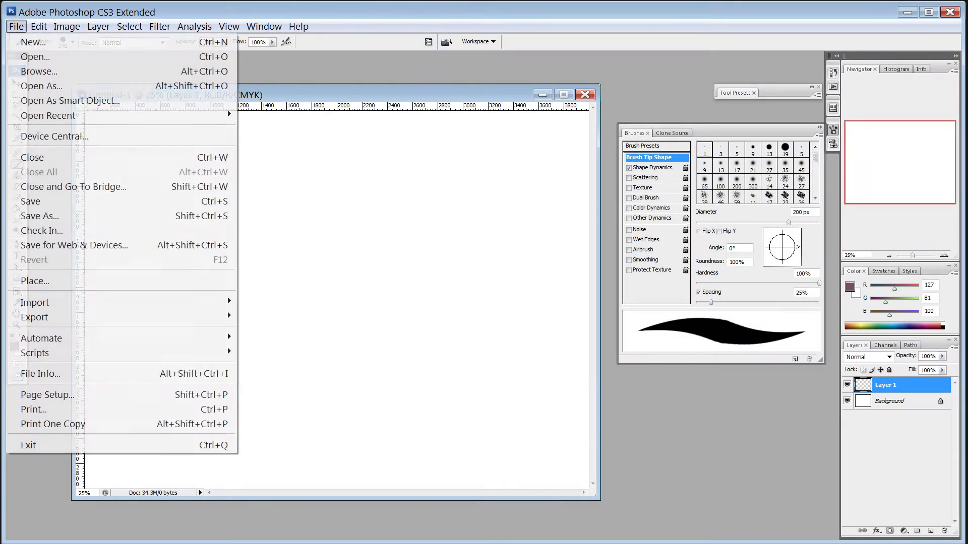
Glance through the Select menu commands, then return to painting the green bunny.
click(129, 26)
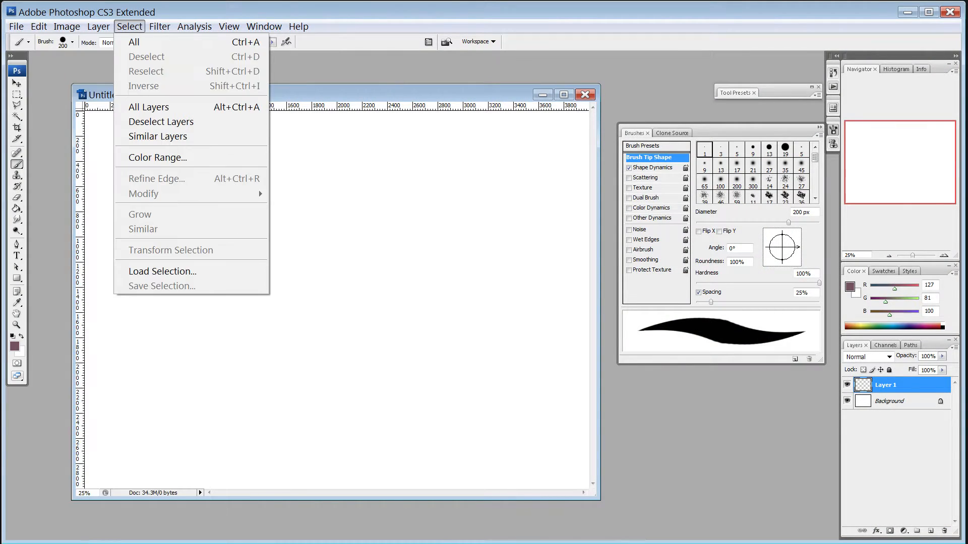
click(263, 26)
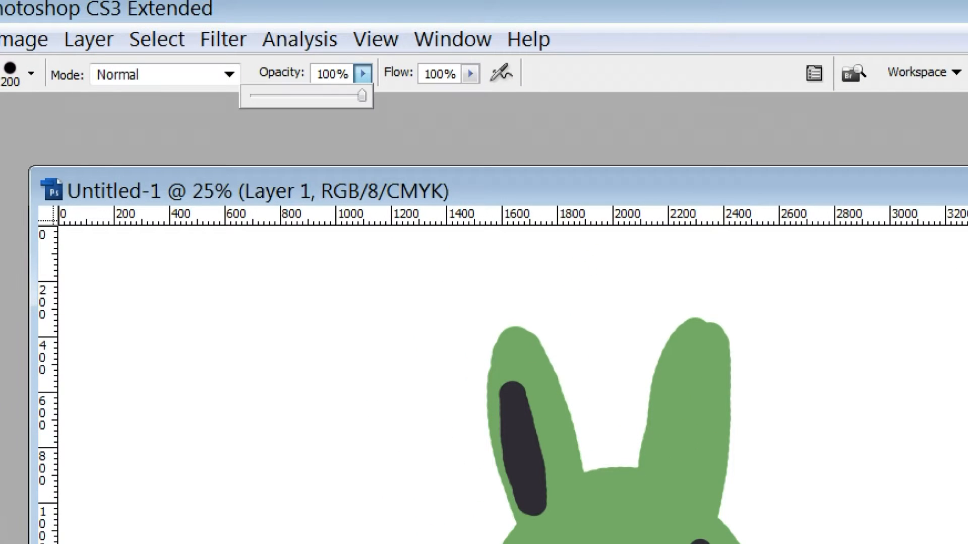
Shade the bunny's ear and face with darker green strokes at about 24% opacity.
drag(361, 95, 274, 95)
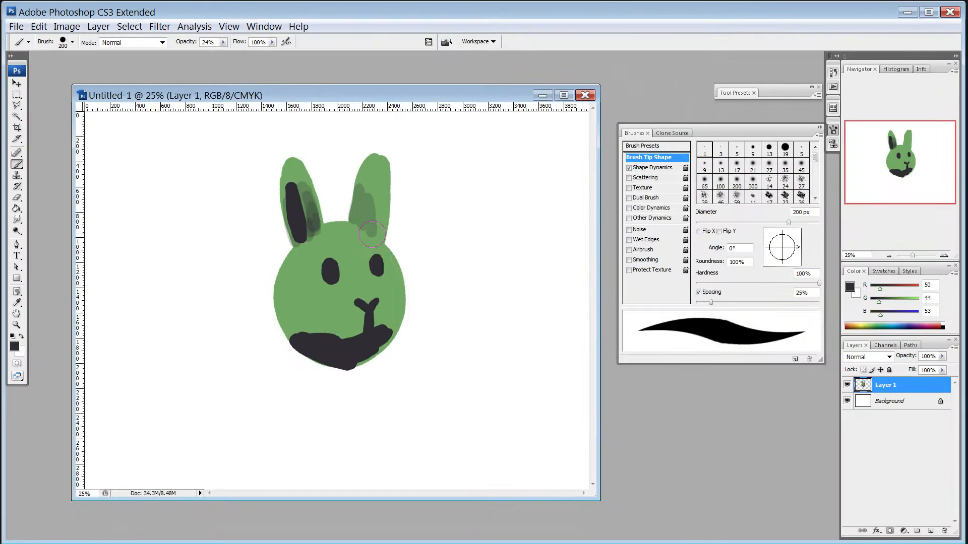
drag(370, 233, 337, 318)
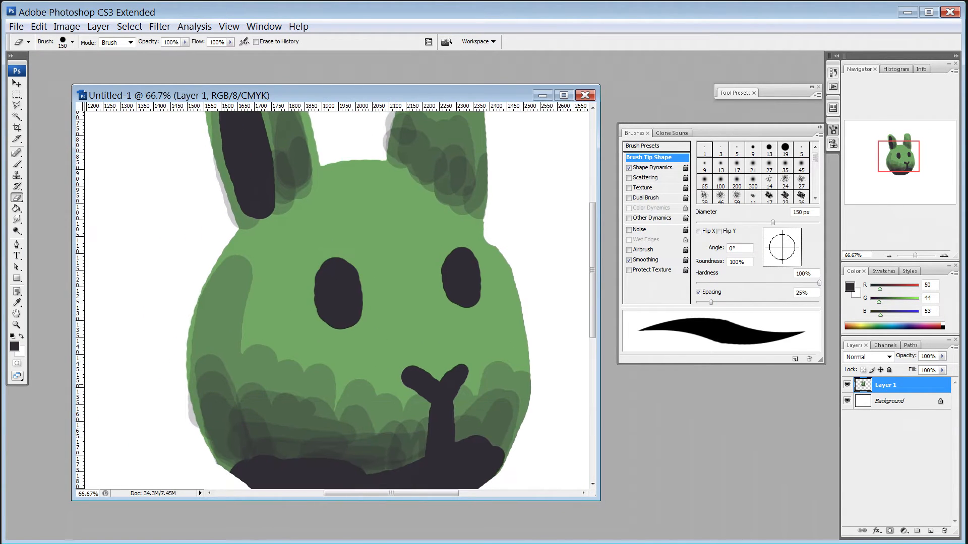
scroll(down, 3)
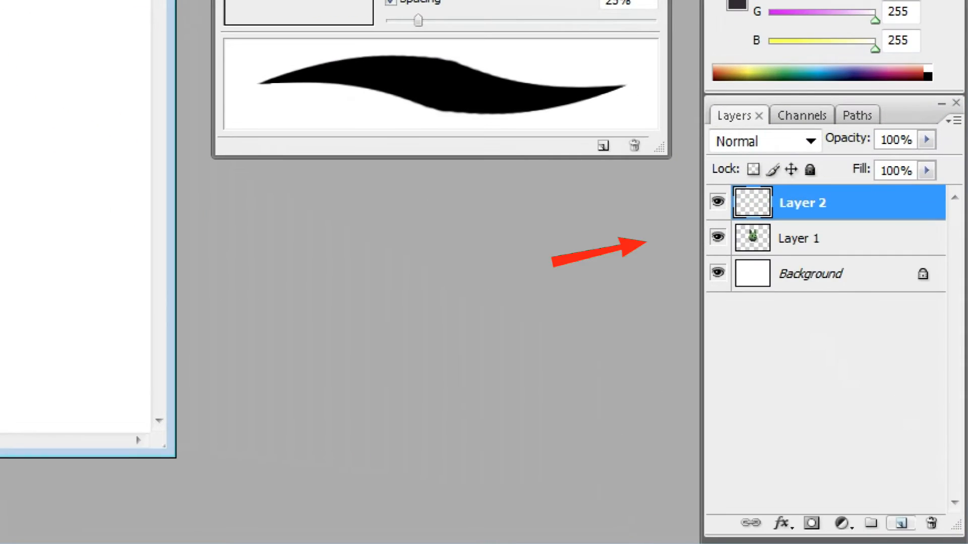
Add detail layers for the eyes, highlight and tongue, then fully lock Layer 3.
click(899, 524)
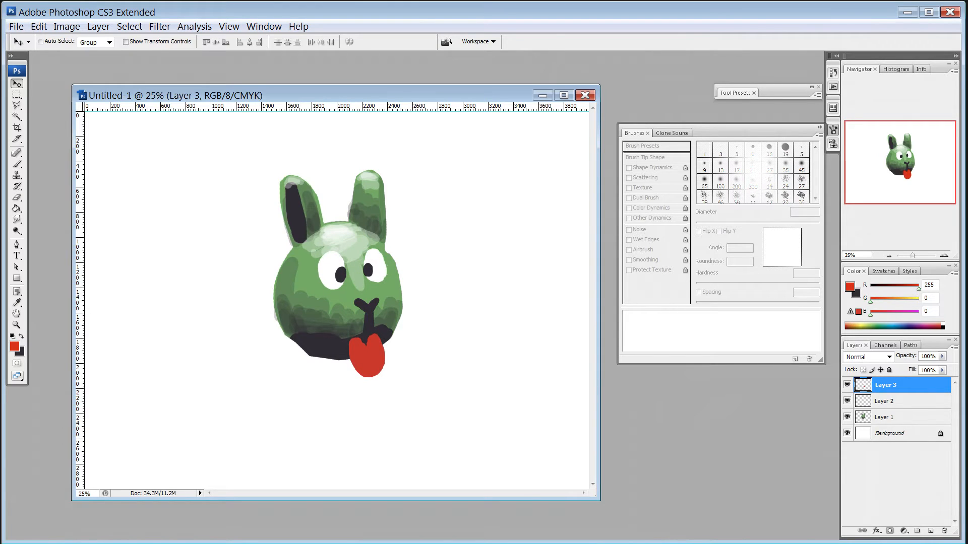
click(886, 401)
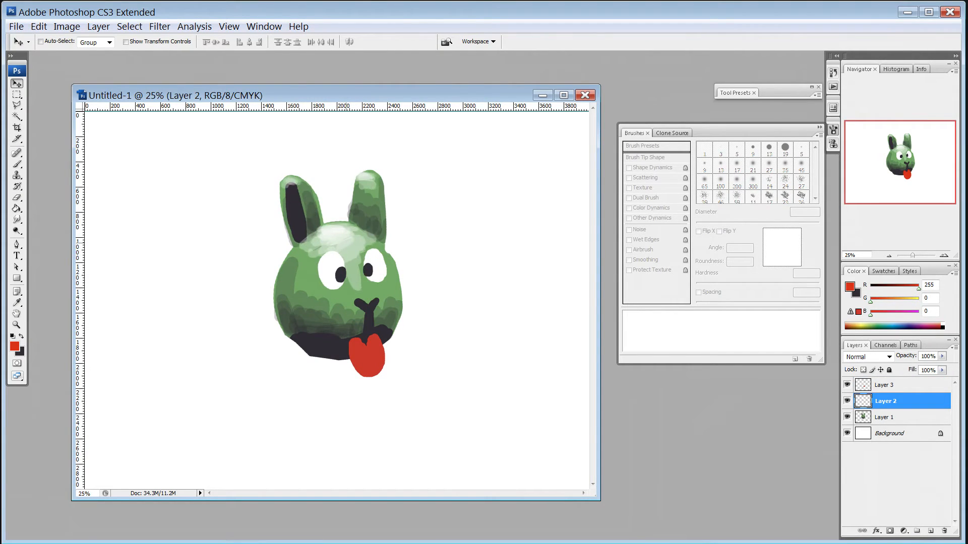
click(887, 384)
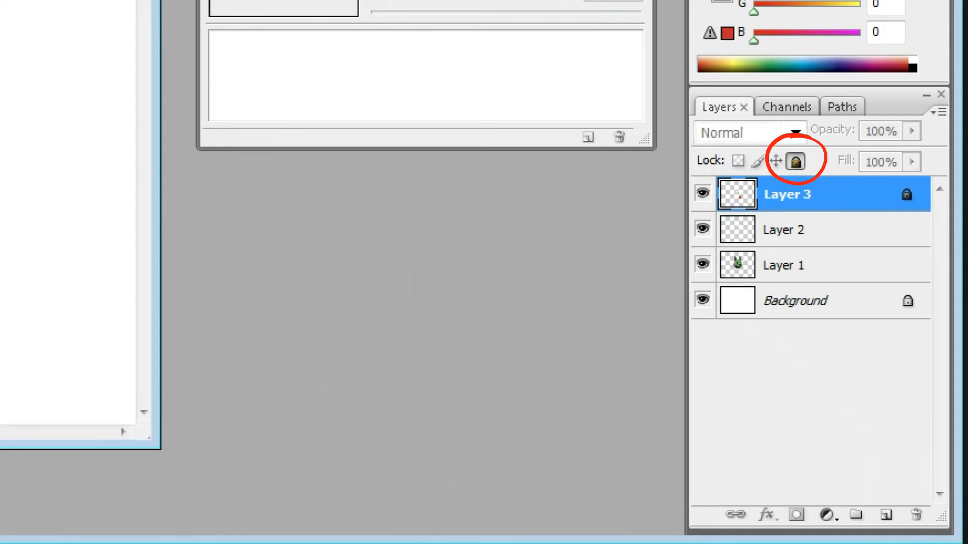
click(795, 161)
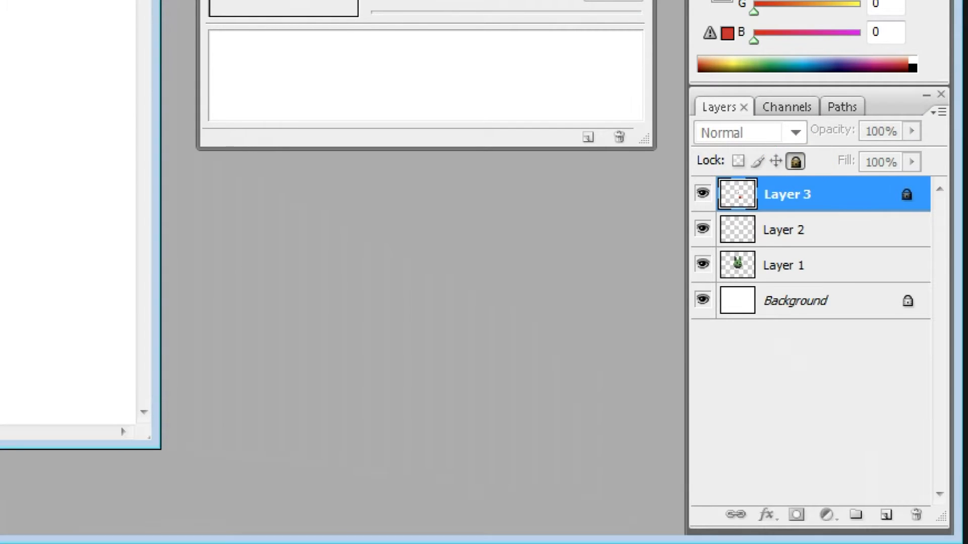
click(784, 265)
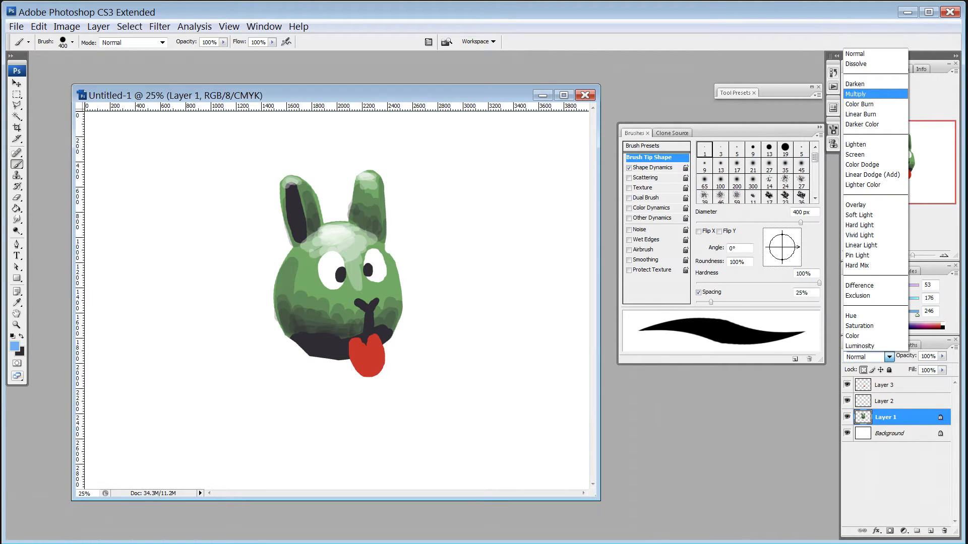
click(855, 53)
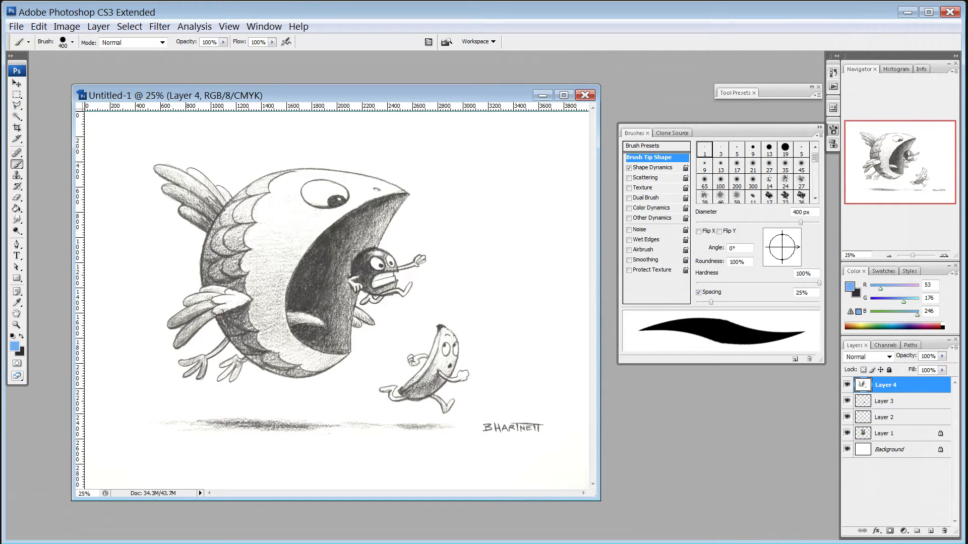
click(866, 357)
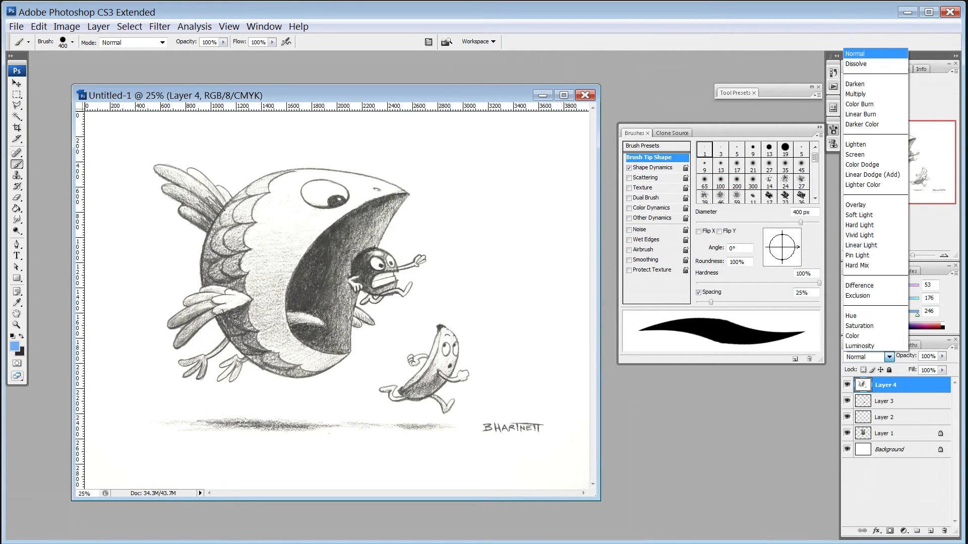
click(857, 94)
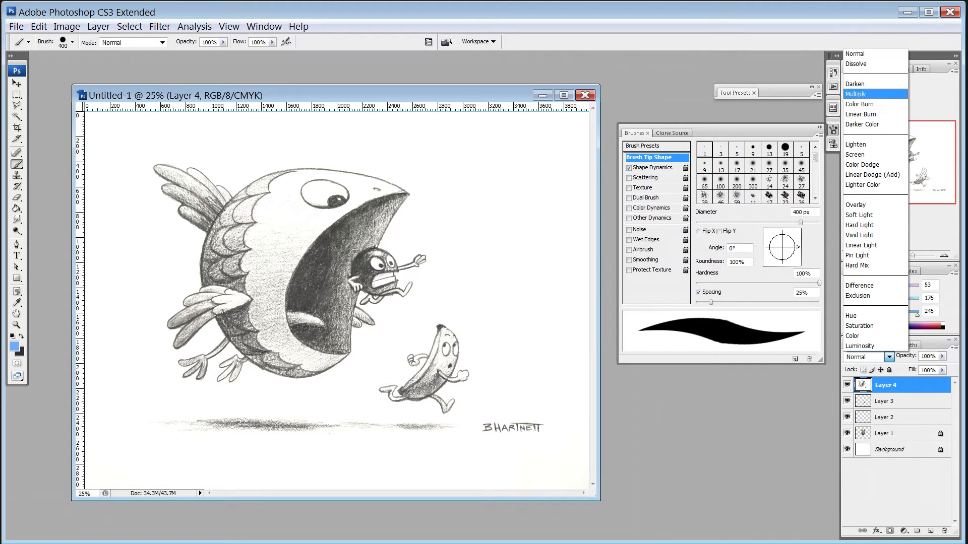
click(860, 94)
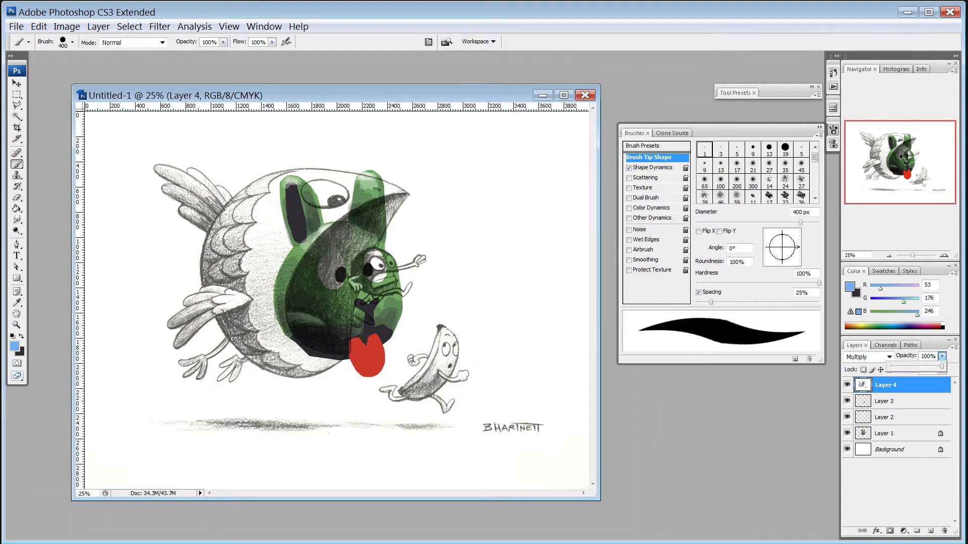
click(98, 27)
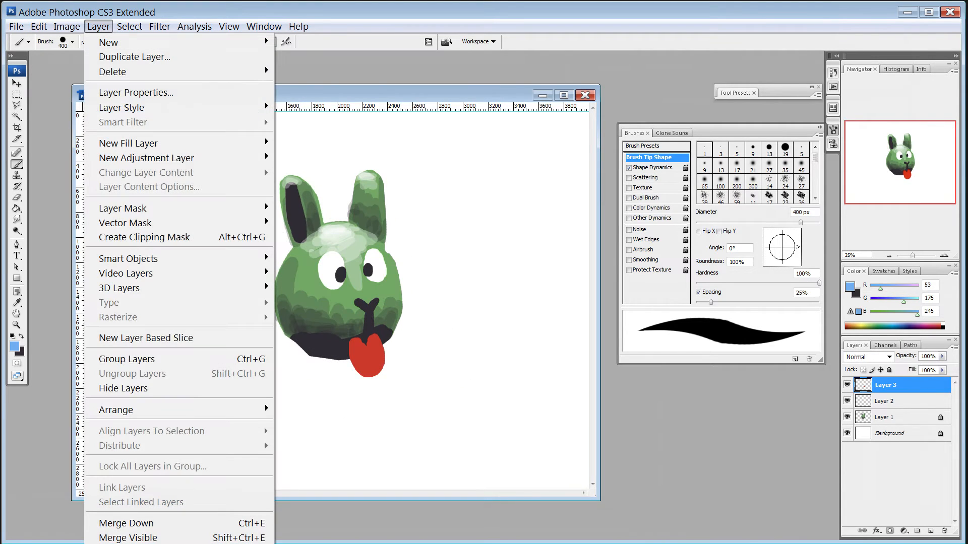
mouse_move(123, 208)
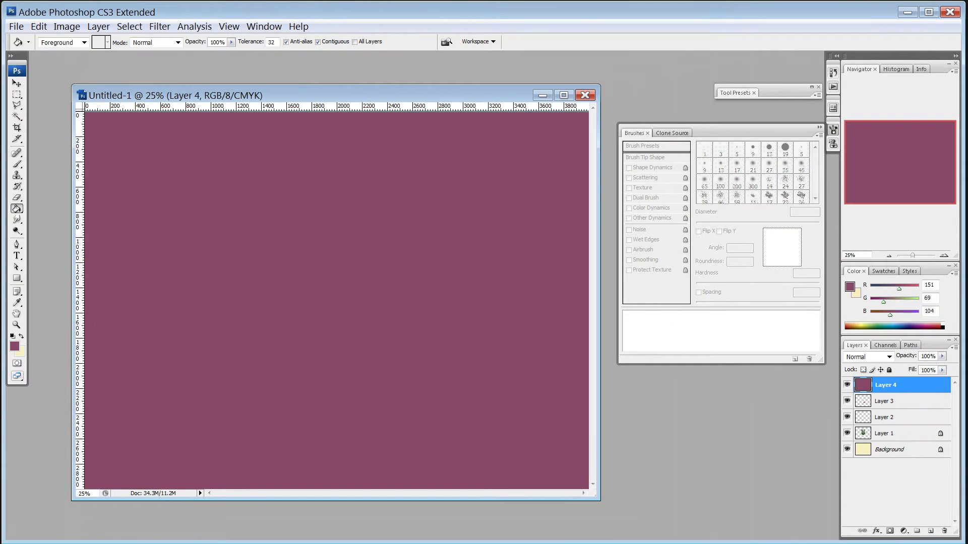
Set the purple Layer 4 to Lighten blend mode so it tints the bunny.
click(864, 357)
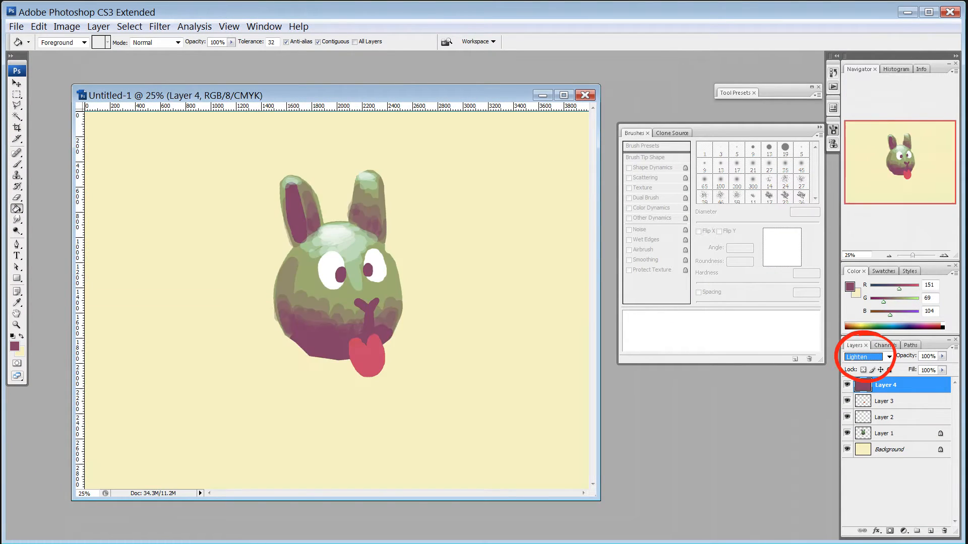
click(864, 356)
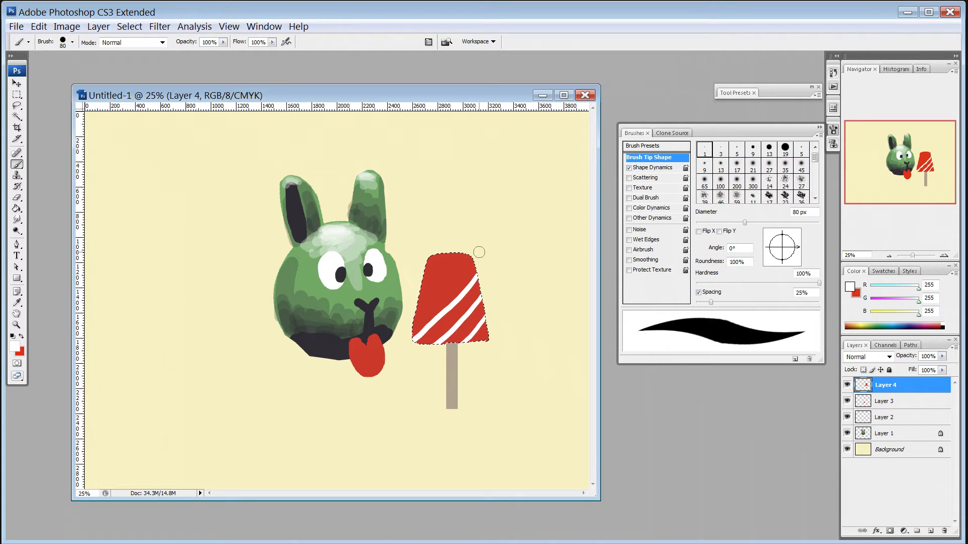
Stripe the popsicle white, marquee-select it and start Free Transform to enlarge and tilt it.
click(17, 105)
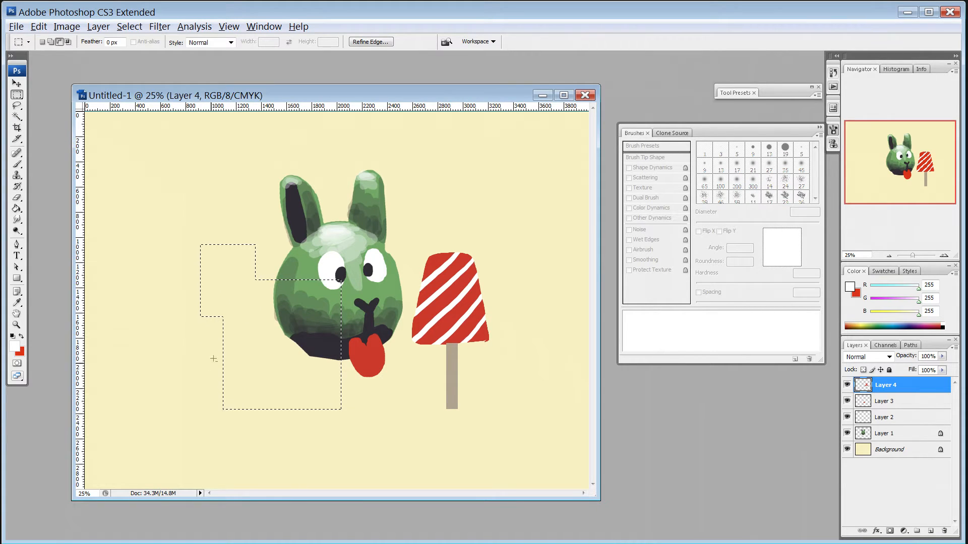
drag(395, 220, 511, 438)
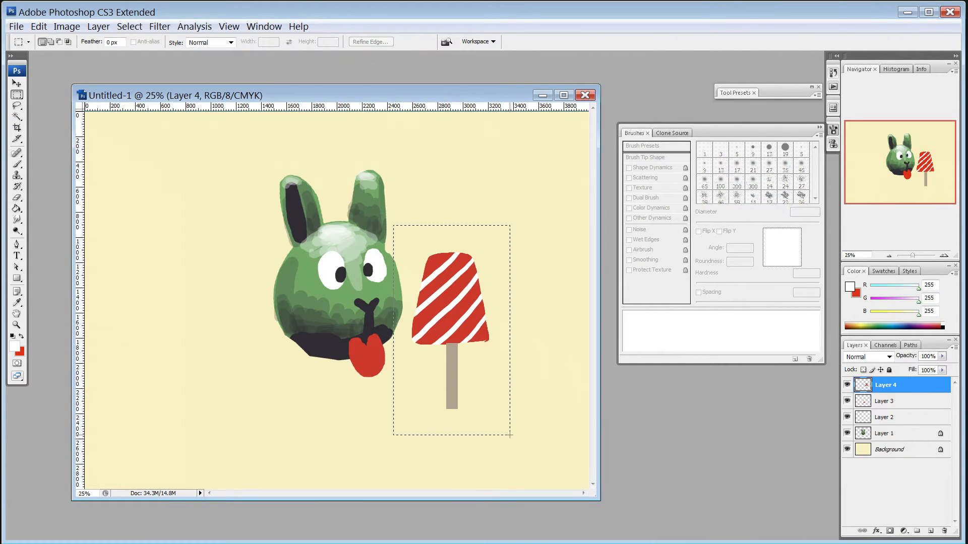
click(38, 26)
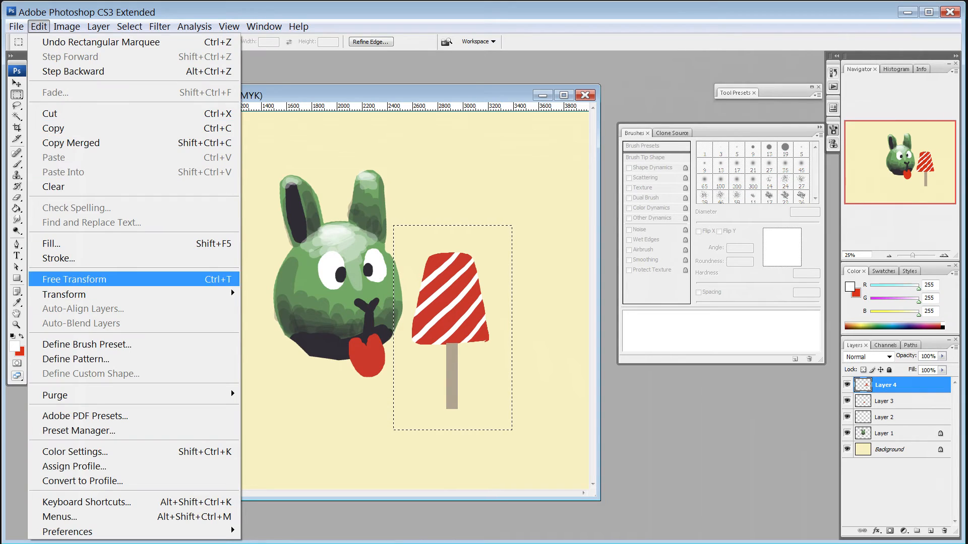
click(73, 279)
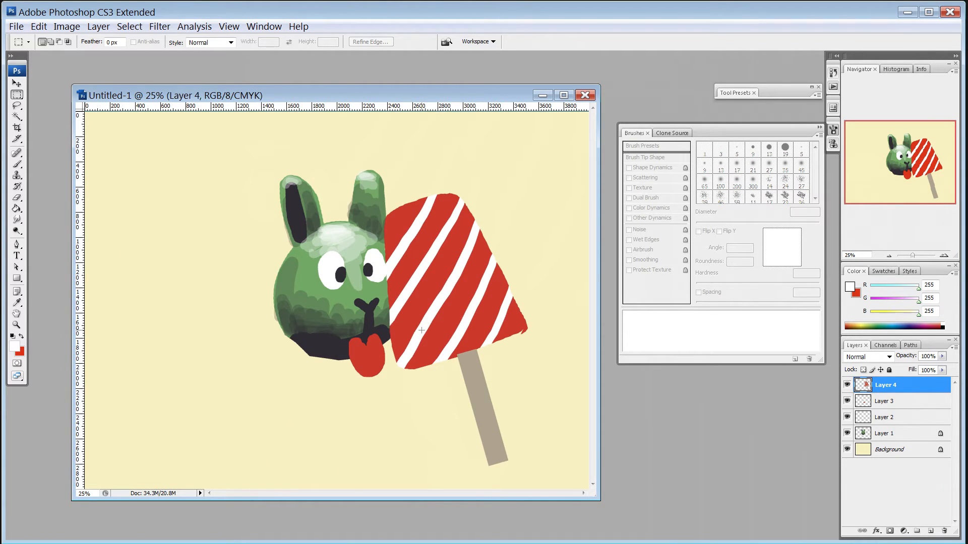
Adjust Layer 1 with Hue/Saturation, shifting the bunny's hue to +4.
click(67, 26)
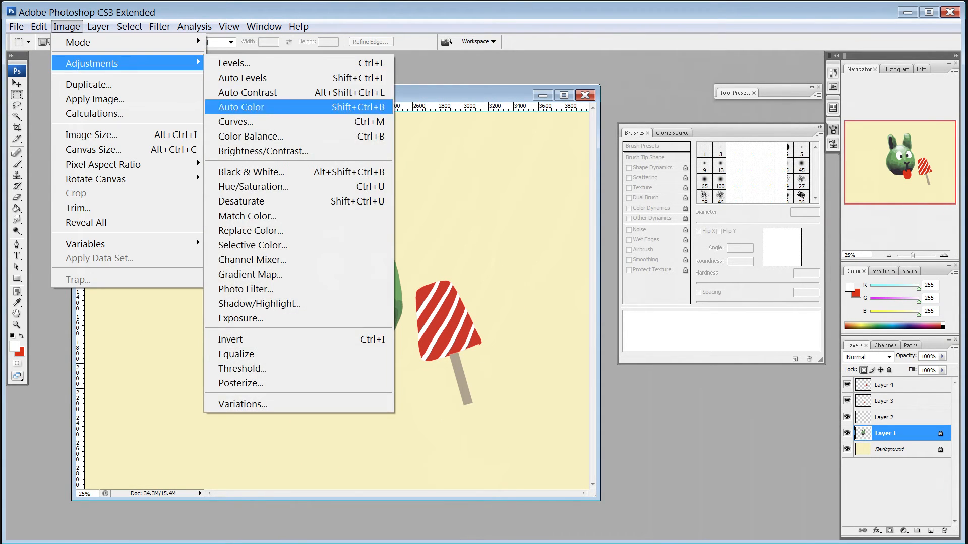
click(253, 187)
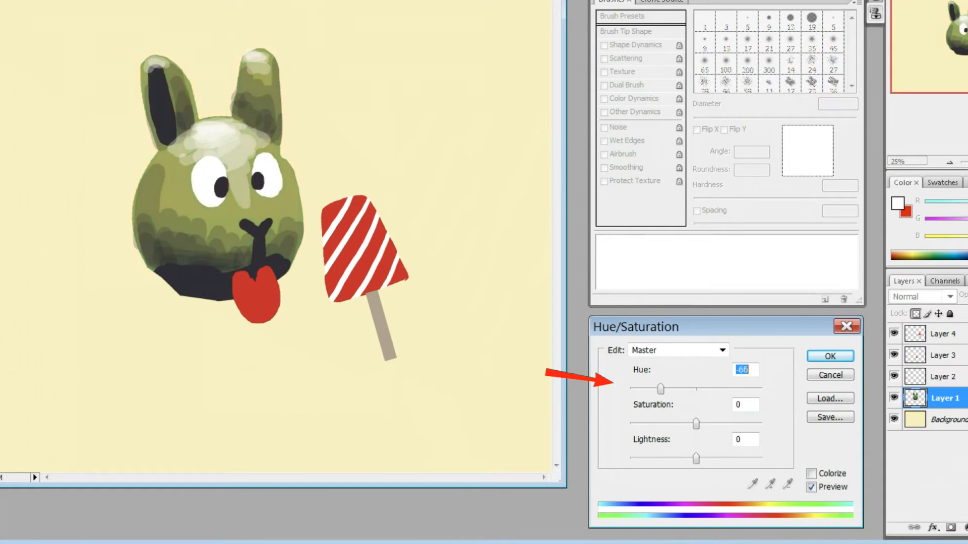
drag(659, 389, 697, 389)
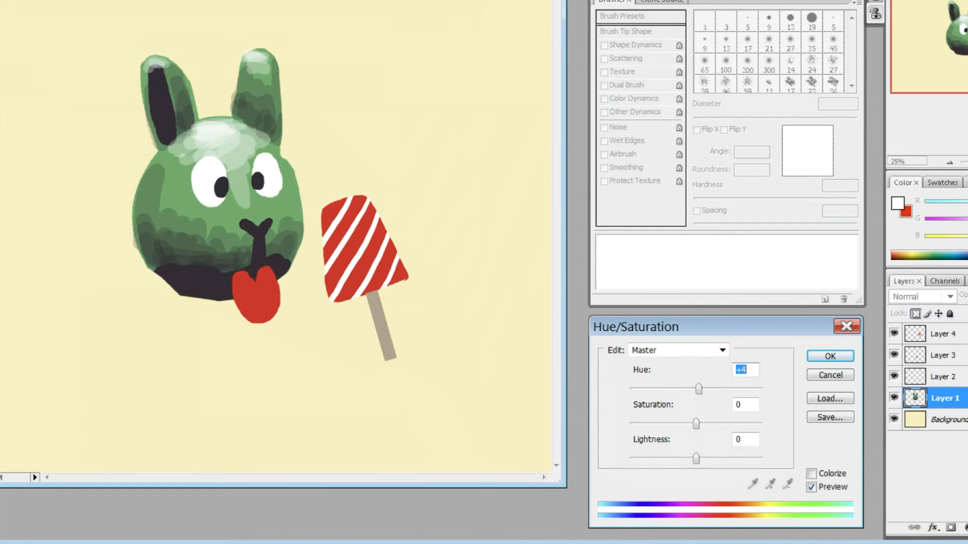
text(+4)
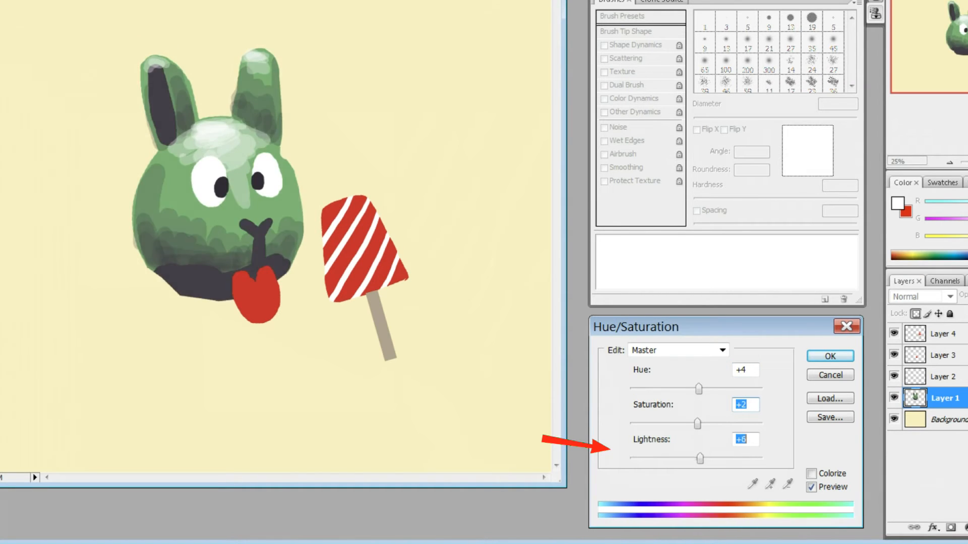
Confirm the Hue/Saturation change and reveal the pencil-sketch Layer 5.
click(830, 356)
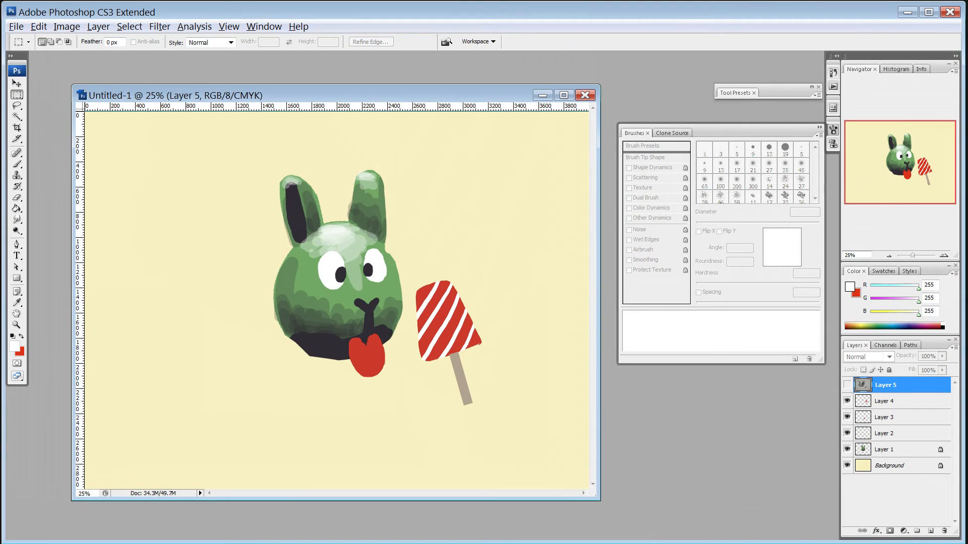
click(846, 401)
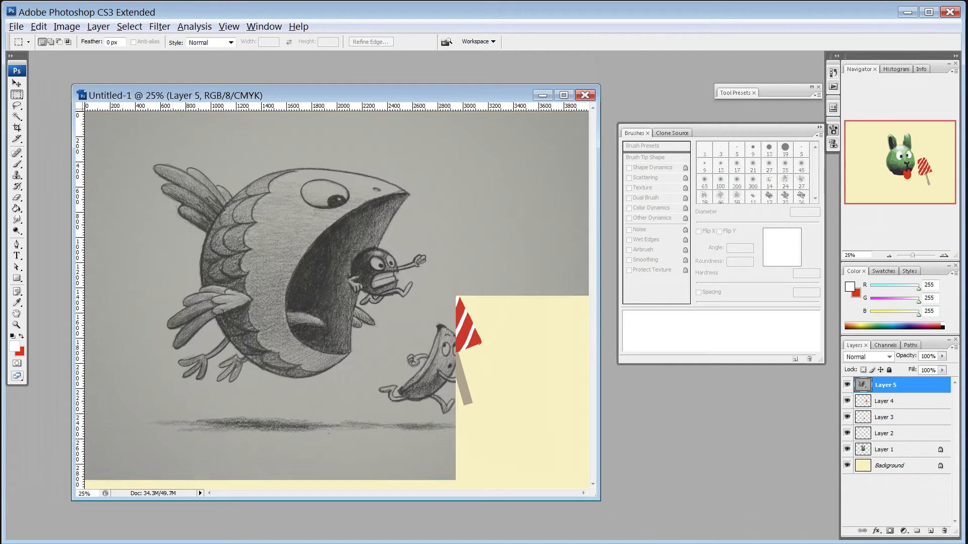
click(67, 26)
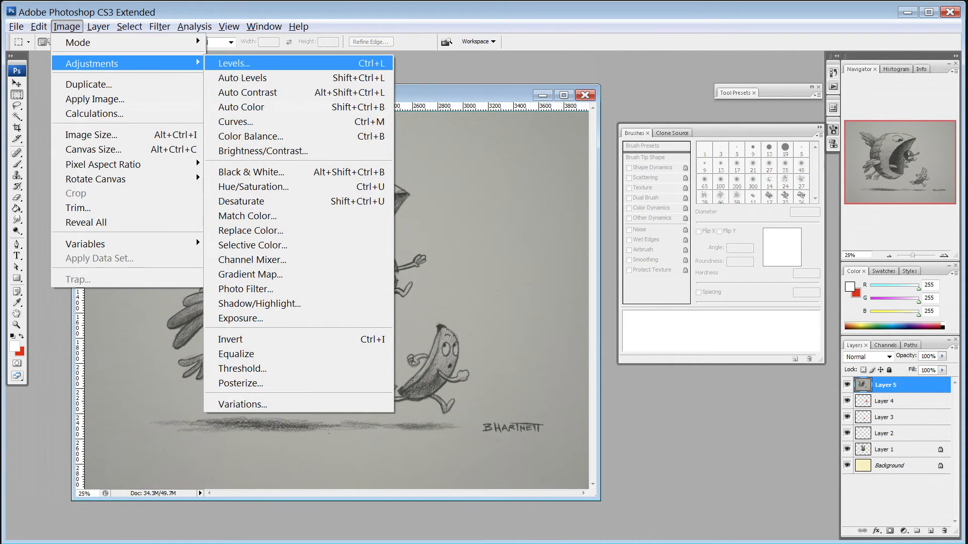
Apply a Levels correction (25, 0.88, 160) to brighten the sketch layer.
click(233, 62)
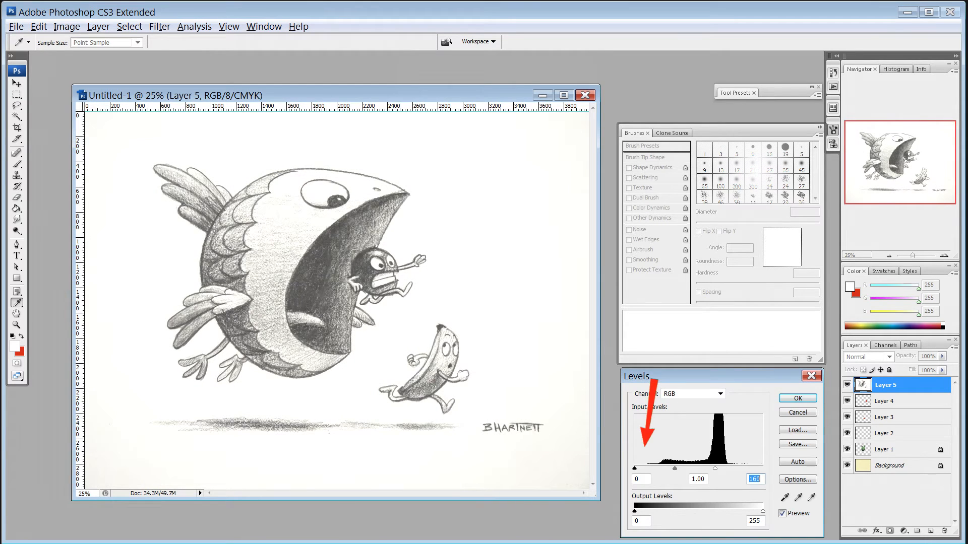
drag(636, 452, 649, 452)
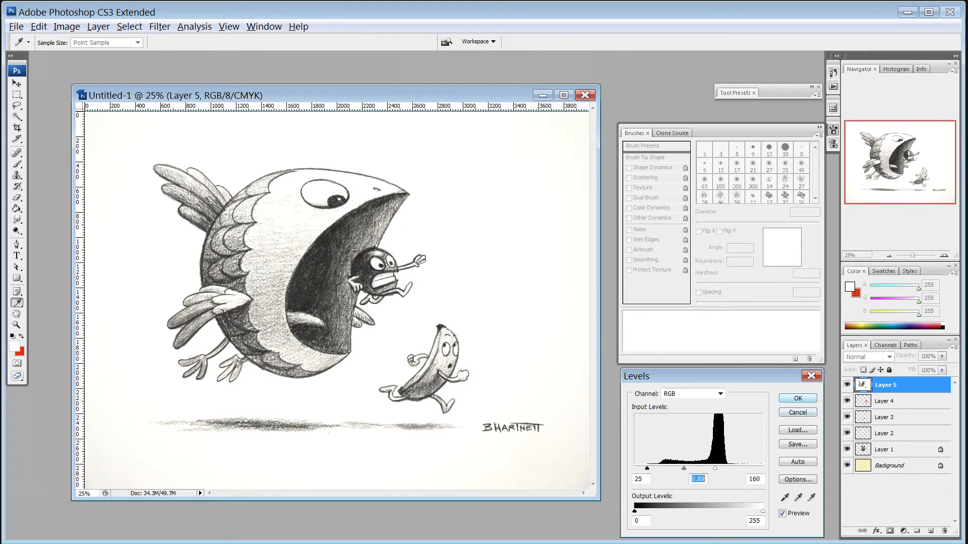
click(796, 397)
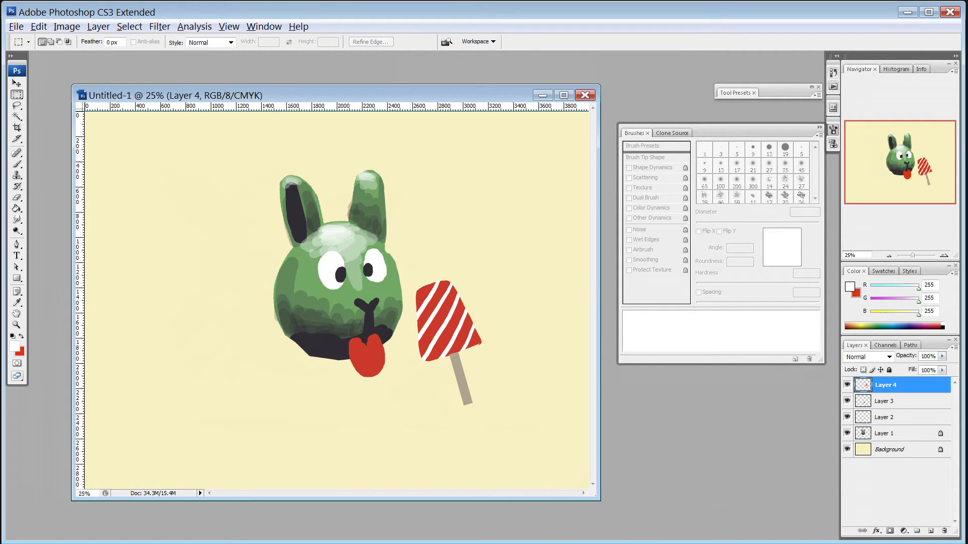
click(66, 26)
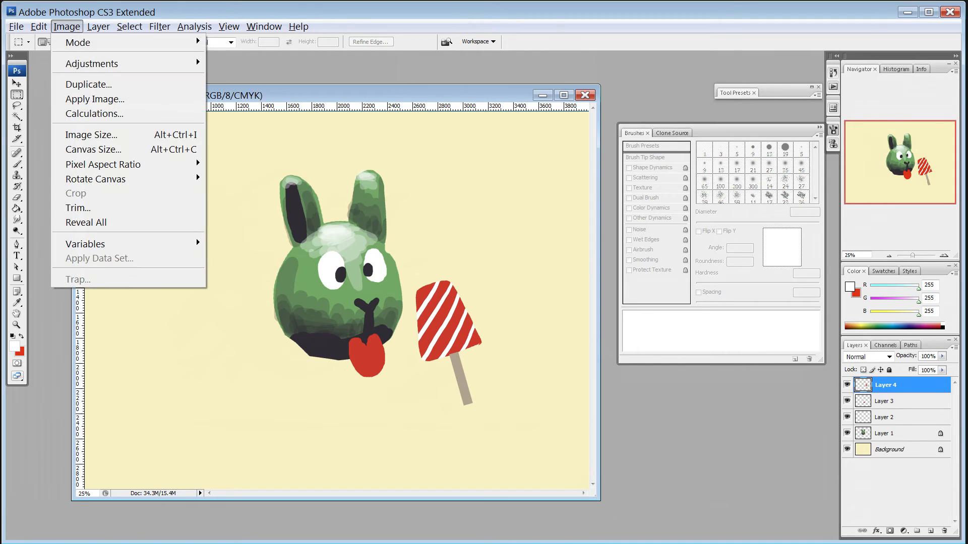
mouse_move(93, 149)
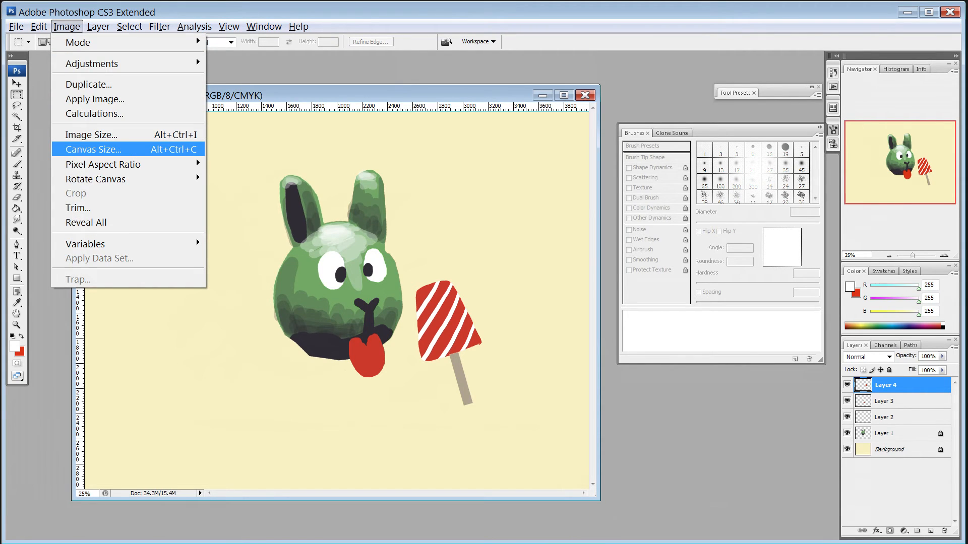
mouse_move(74, 193)
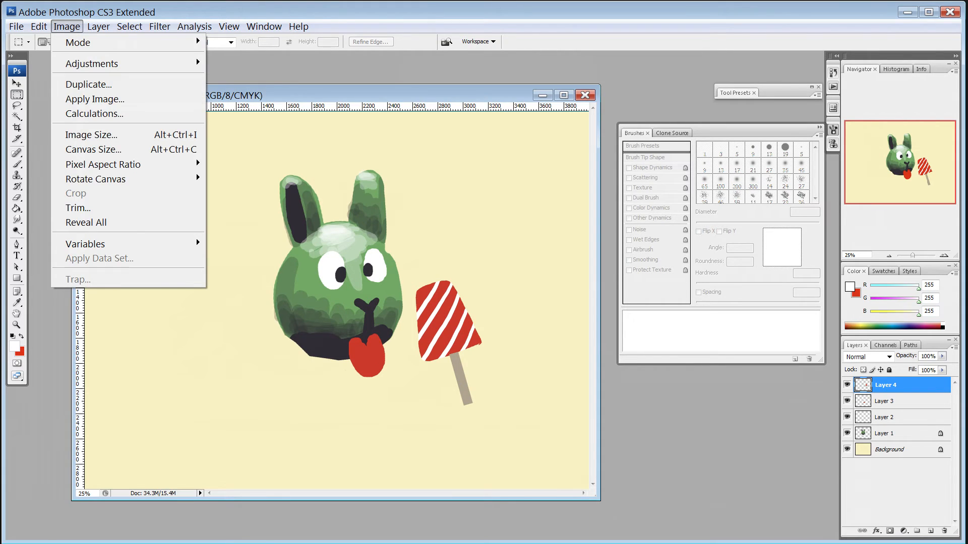
click(93, 134)
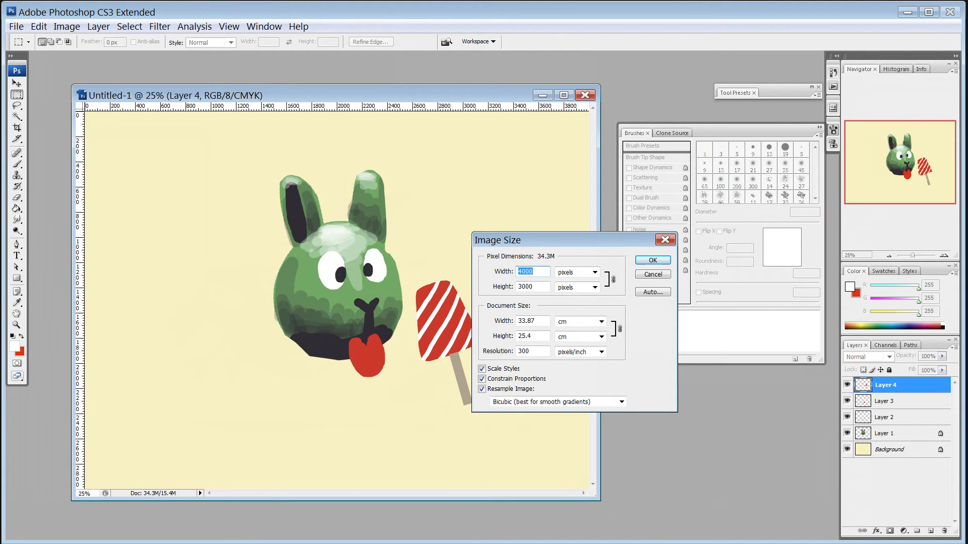
click(652, 274)
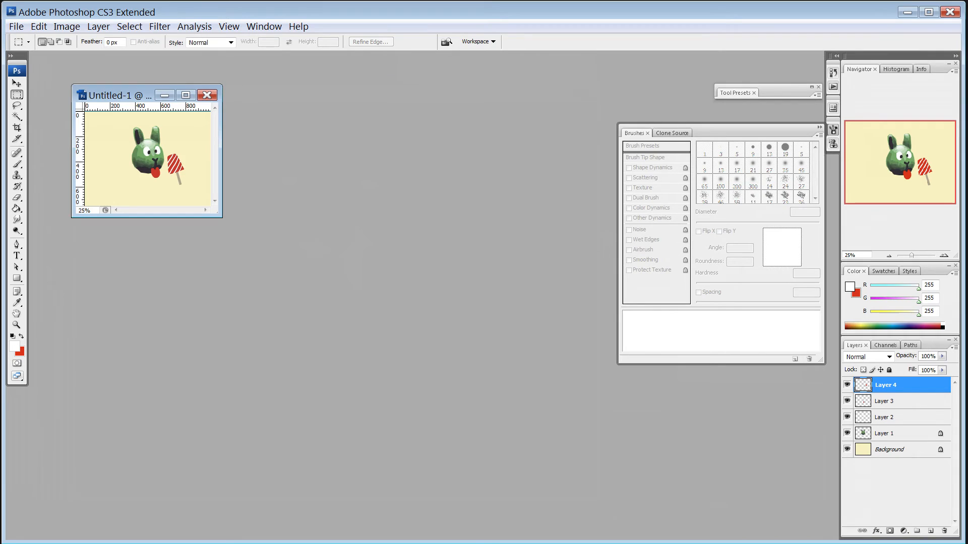
click(66, 27)
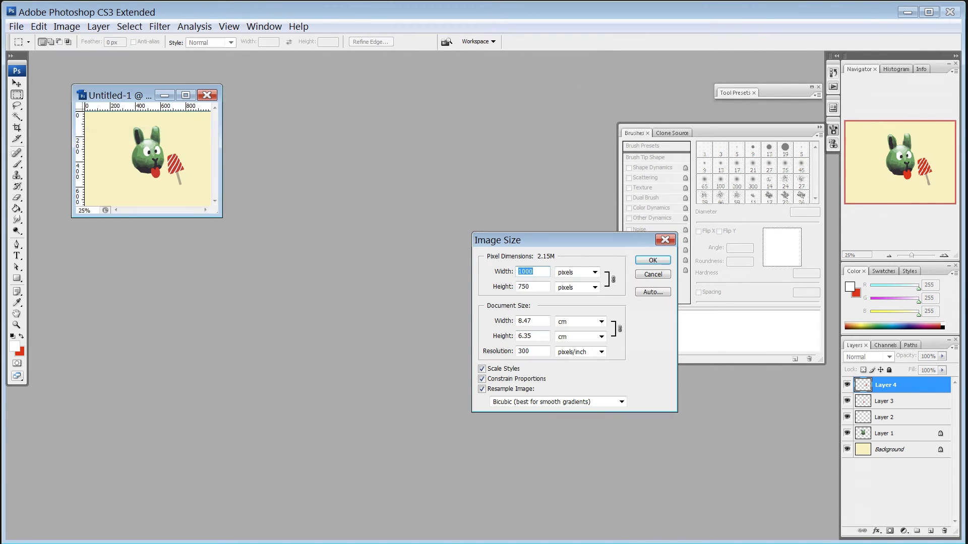
click(651, 260)
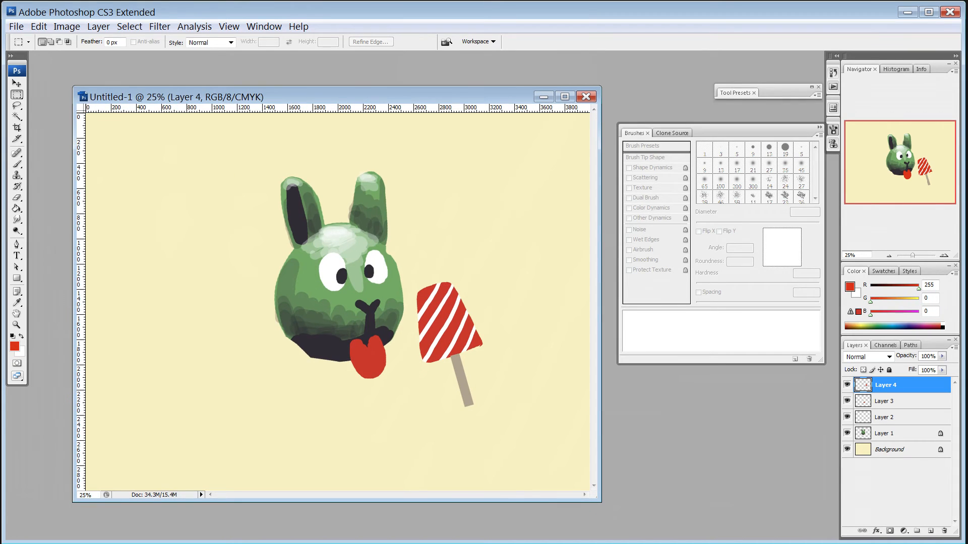
Enlarge the canvas to 6500 by 4000 pixels, adding a white margin.
click(67, 27)
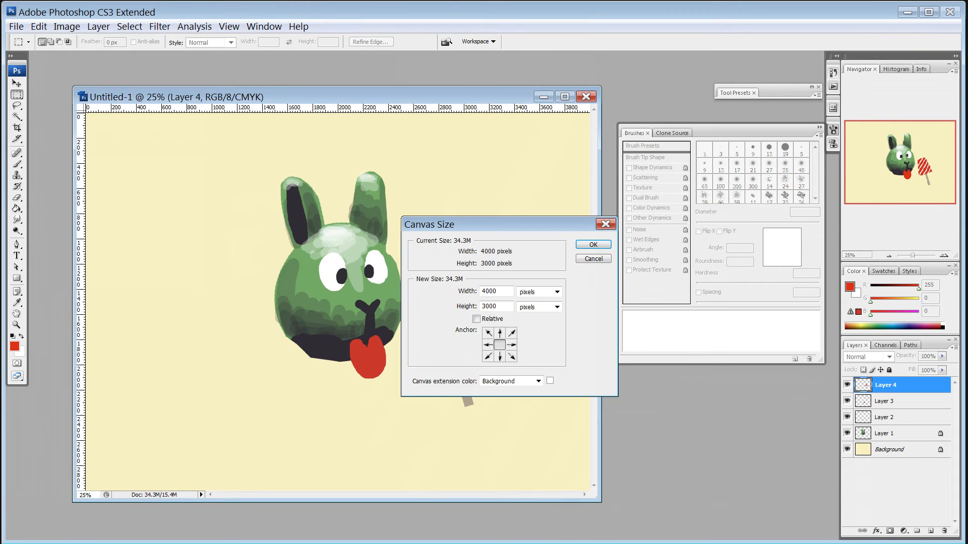
text(6500)
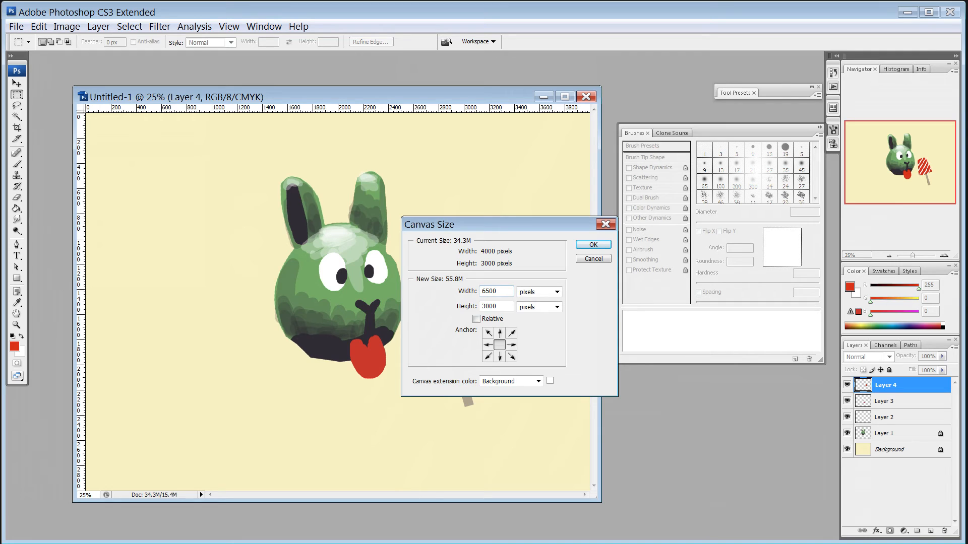
text(4000)
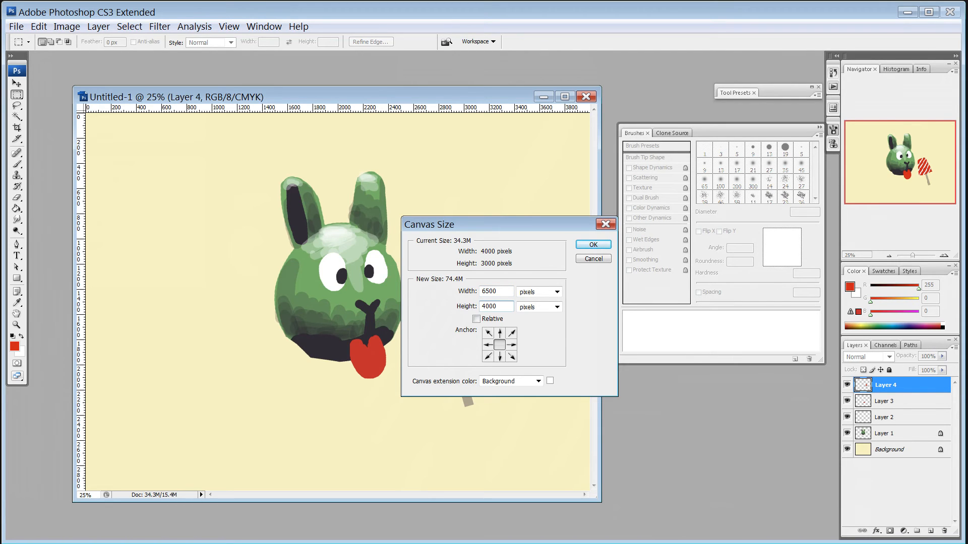
click(590, 244)
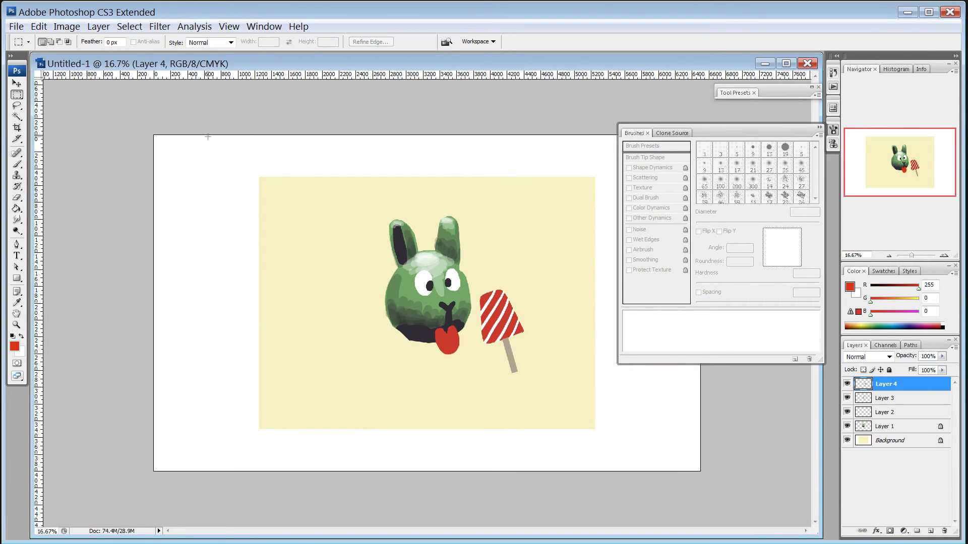
Marquee-select the painting with its margin and bring up the Image commands.
drag(208, 139, 698, 460)
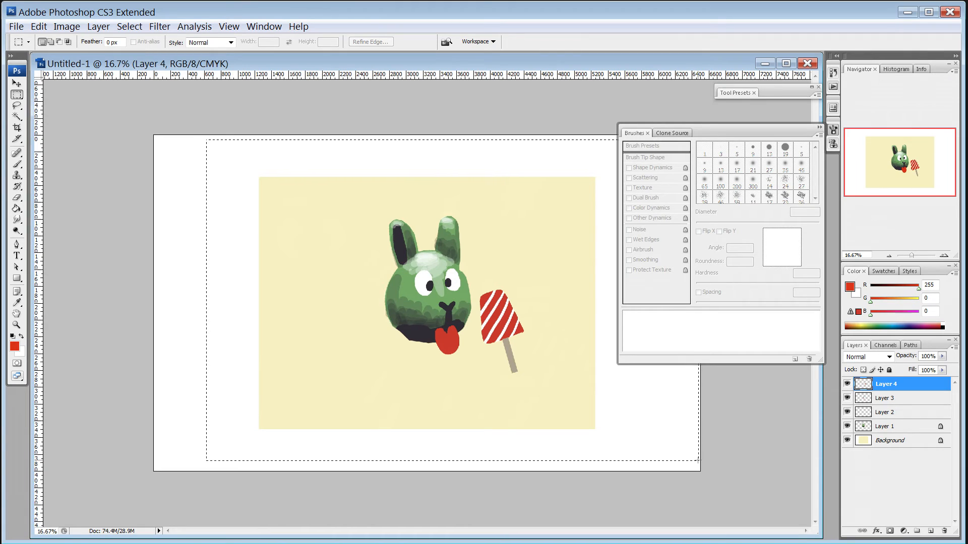
click(67, 26)
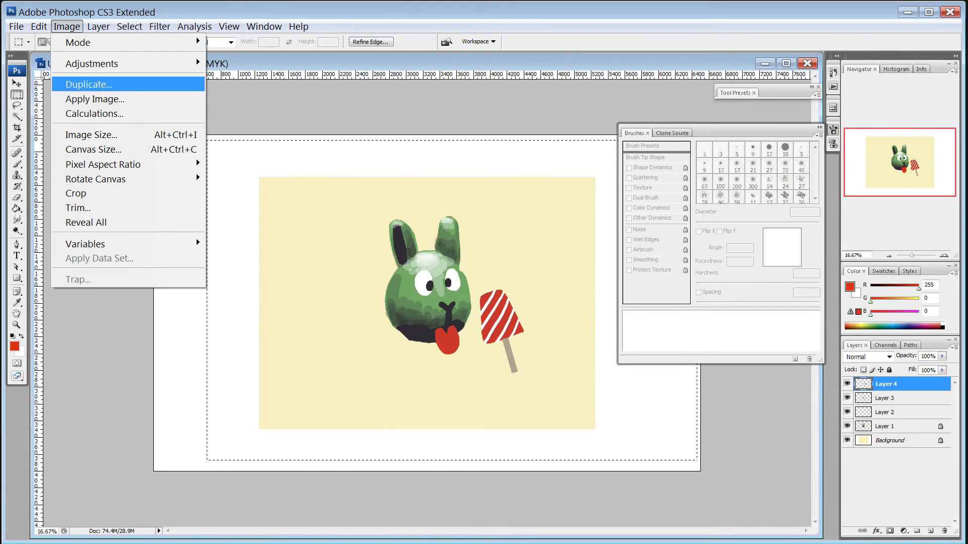
Duplicate the enlarged image for bringing into TwistedBrush Pro Studio.
click(88, 83)
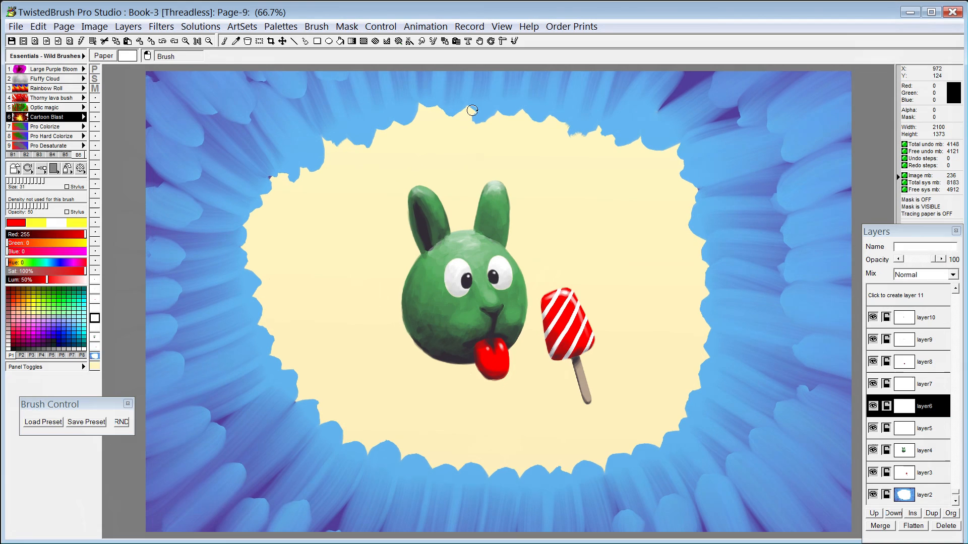
Paint a flame ring around the cream area and a grey cloud band inside it.
drag(471, 110, 278, 346)
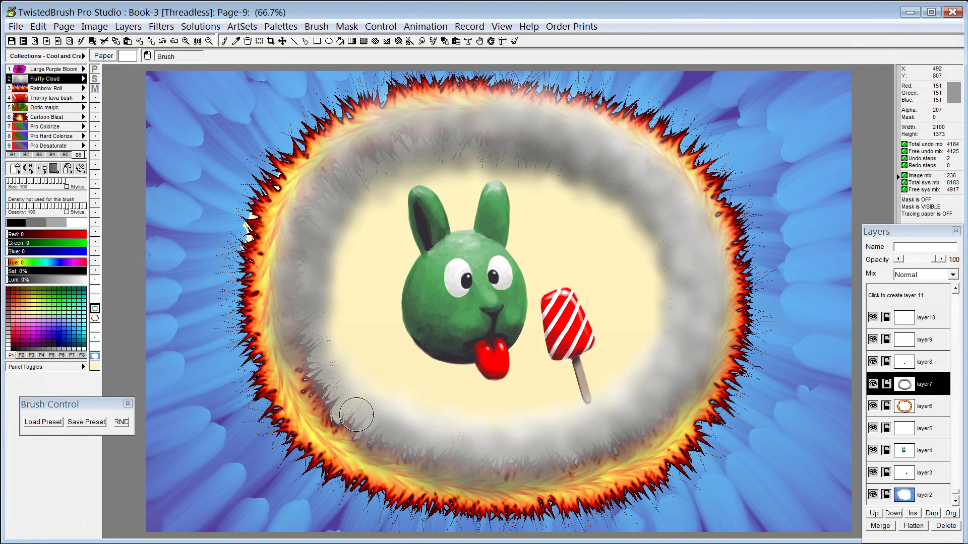
drag(357, 414, 312, 310)
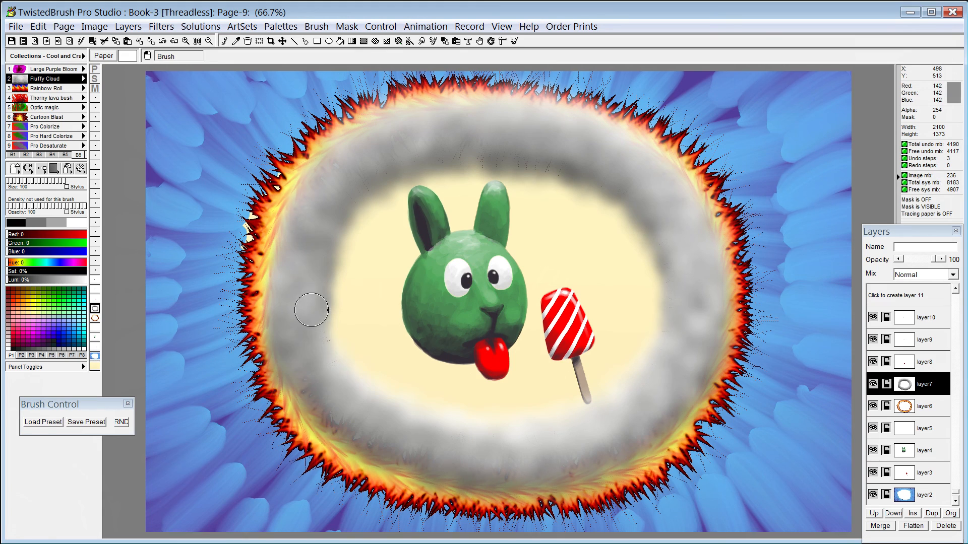